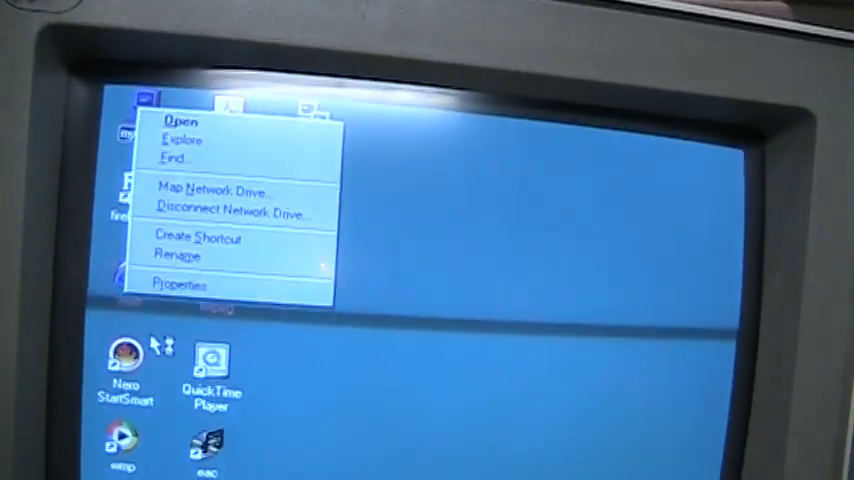
Open My Computer's properties and review Device Manager, collapsing the Modem category.
click(180, 285)
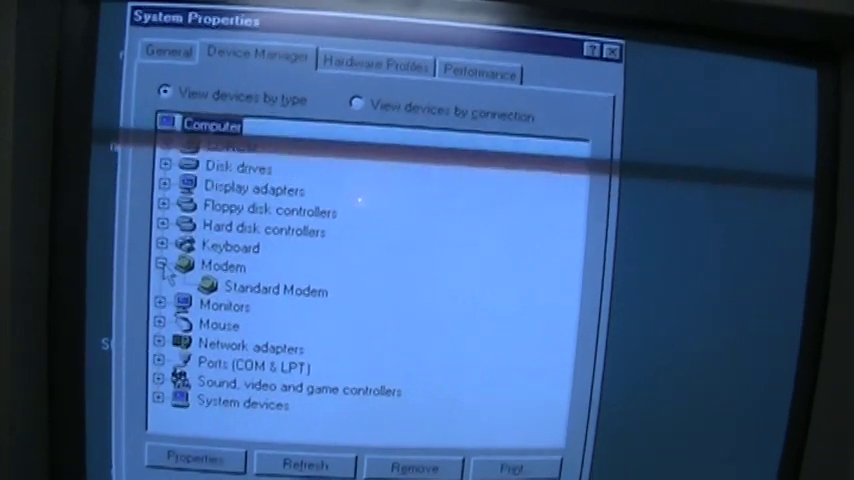
click(166, 267)
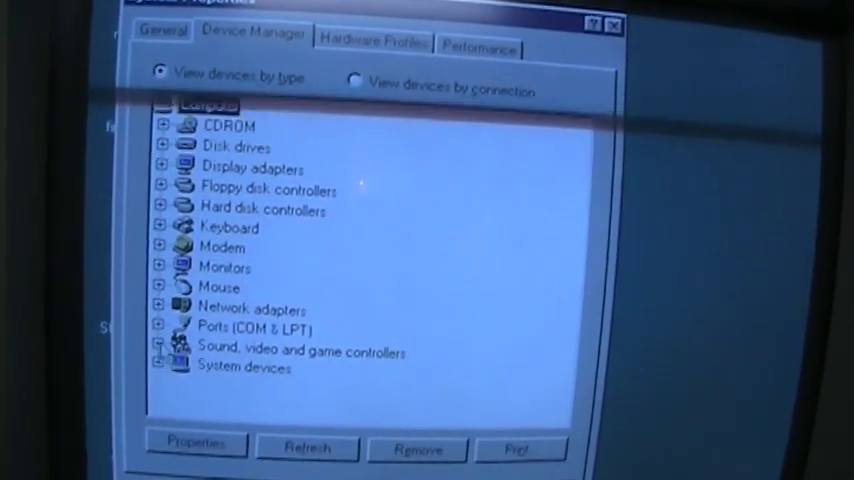
click(162, 351)
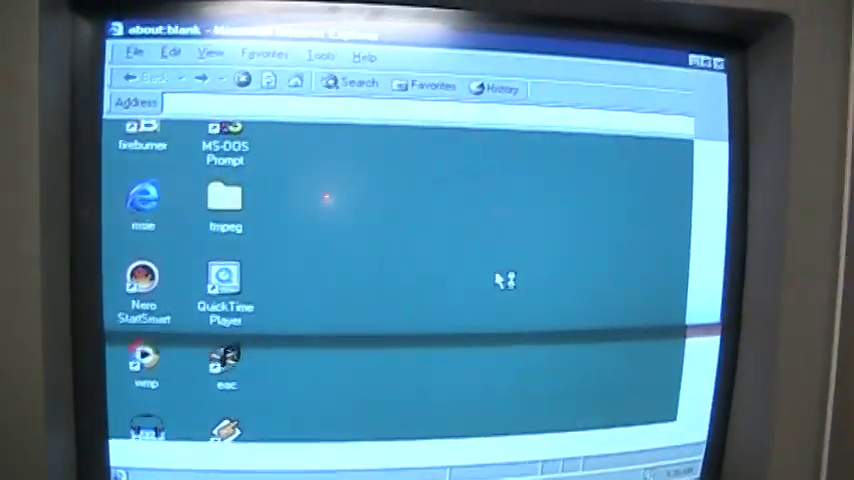
Browse Internet Explorer's Help menu to About Internet Explorer.
click(302, 107)
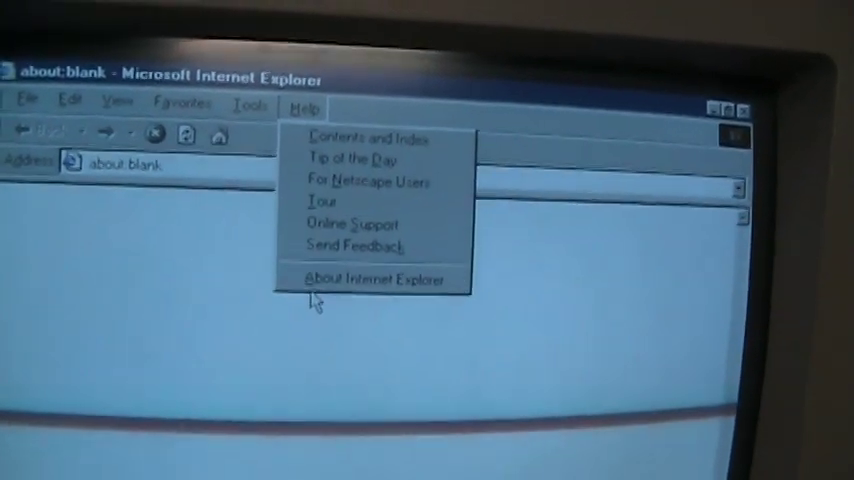
click(377, 279)
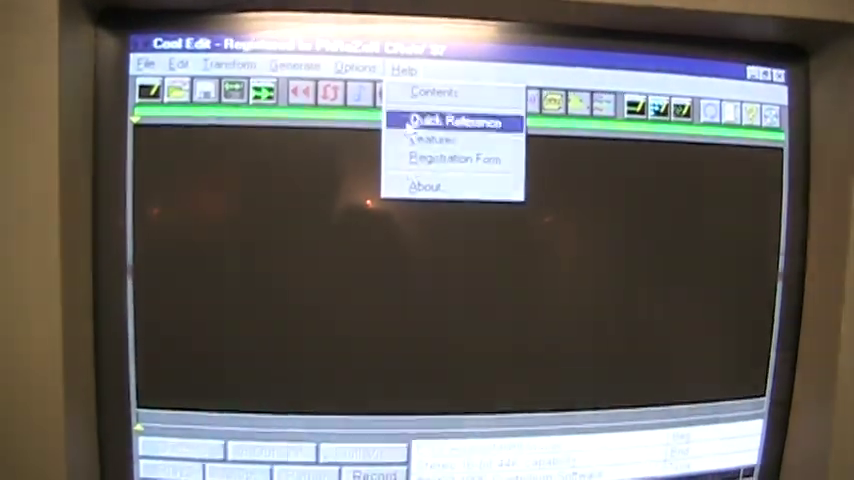
Load track01.wav from drive D, a 44.1 kHz 16-bit stereo waveform.
click(422, 187)
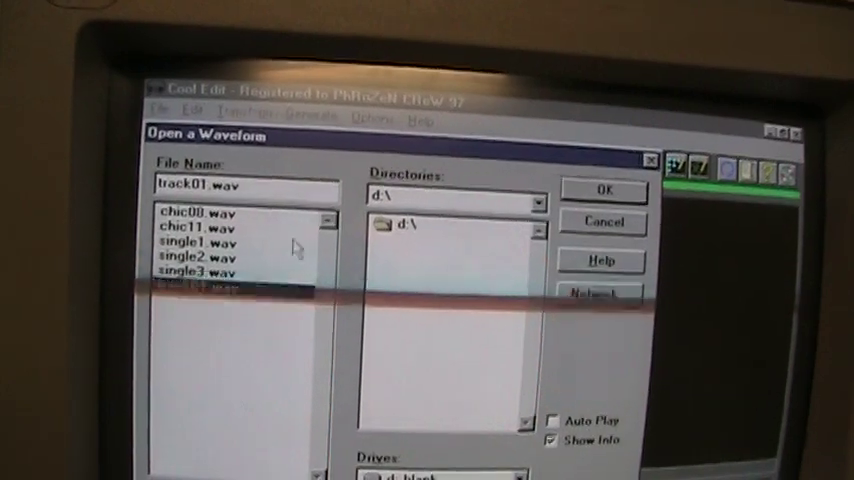
click(602, 191)
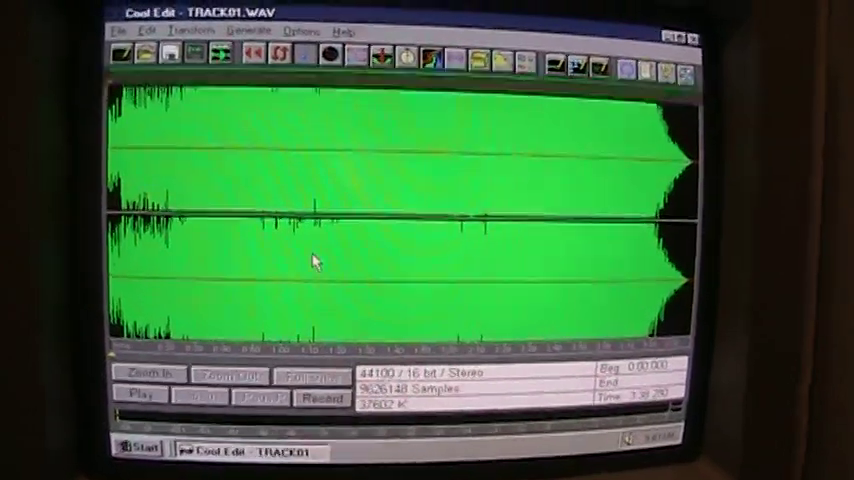
click(120, 38)
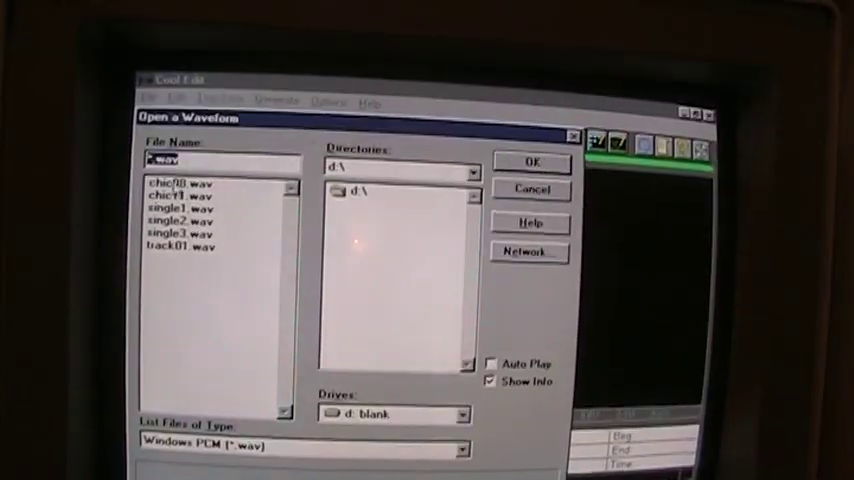
Close the waveform and exit Cool Edit to the empty desktop.
click(533, 161)
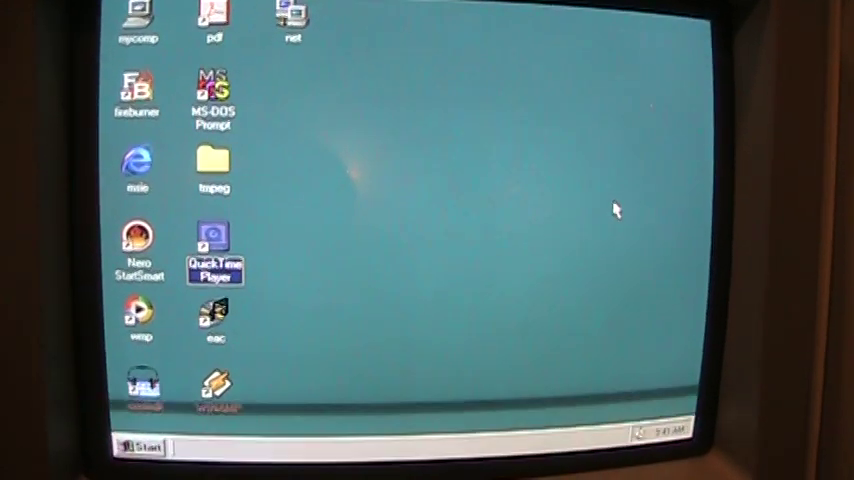
Launch QuickTime Player from the desktop, then quit it via File > Exit.
double_click(212, 243)
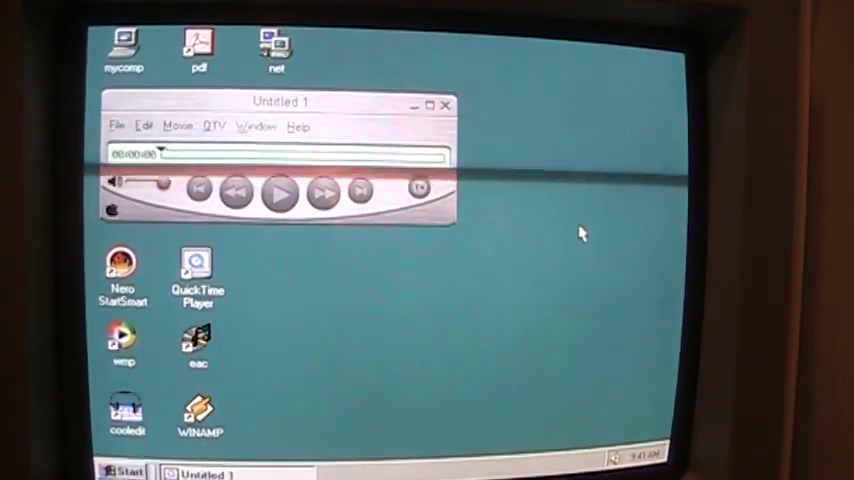
click(117, 125)
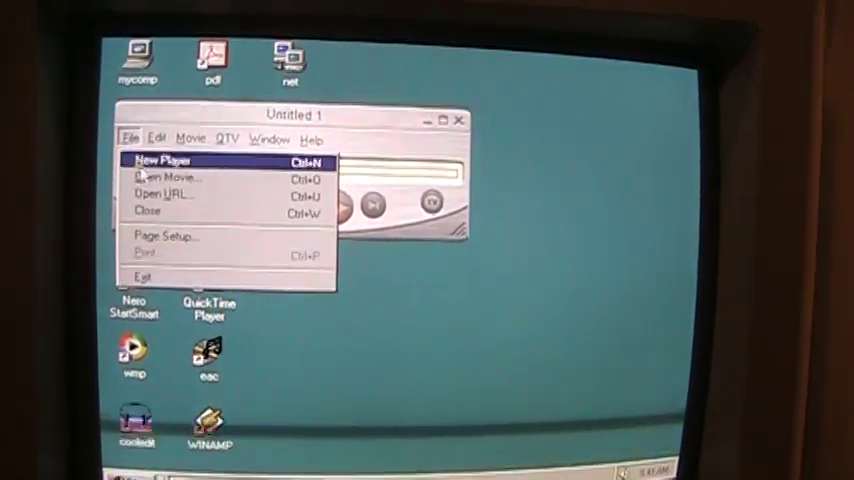
click(166, 177)
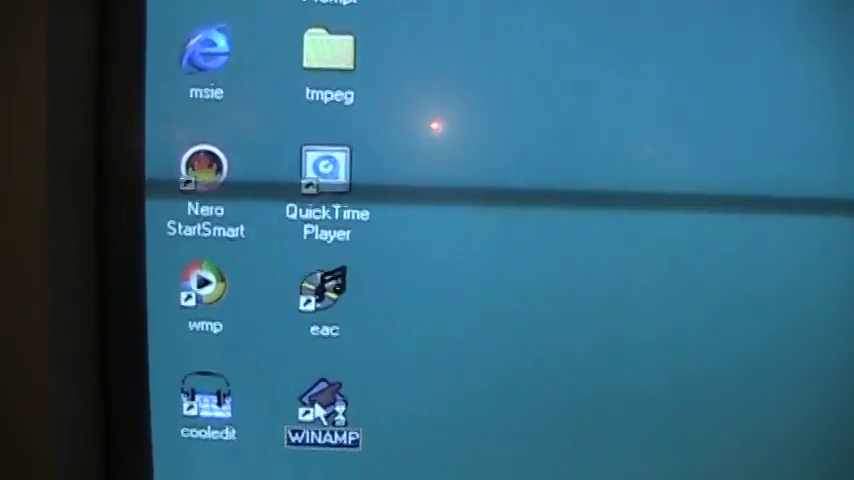
Launch the desktop program so the 'This Version is Rather Old' notice appears.
double_click(323, 405)
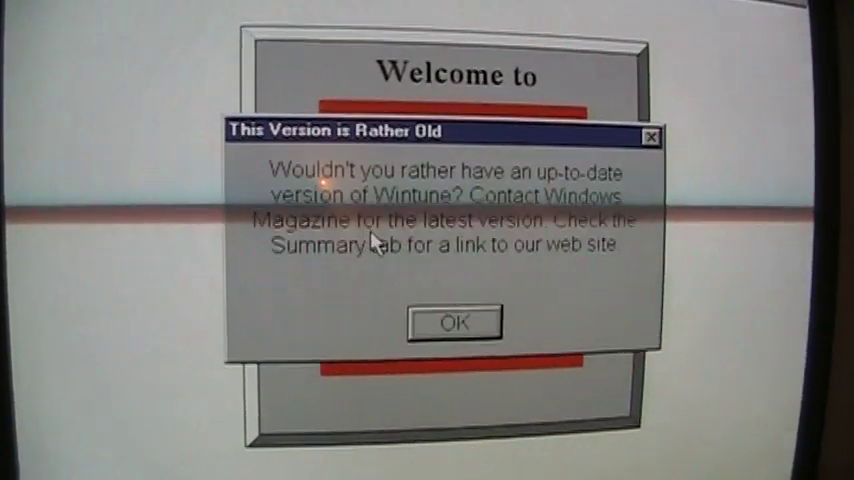
Dismiss the old-version warning and view the Database records, incl. 414 MIPS Dhrystone.
click(454, 322)
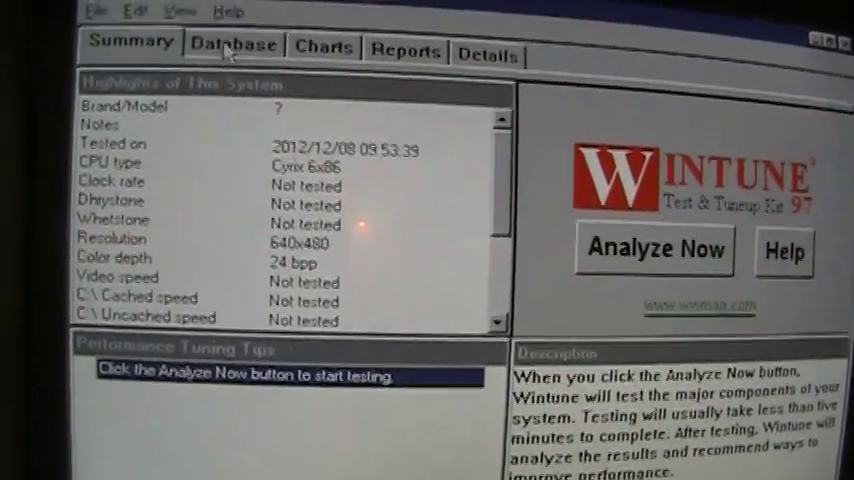
click(97, 11)
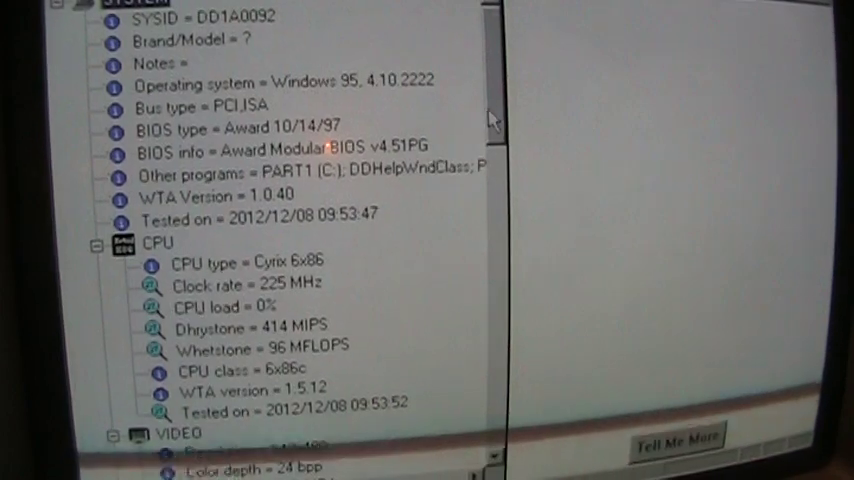
scroll(down, 3)
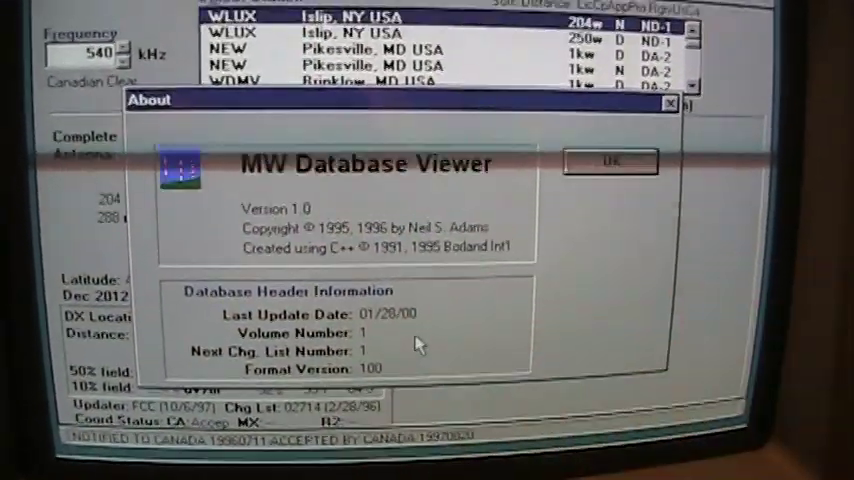
Dismiss the MW Database Viewer About window showing version and header details.
click(610, 161)
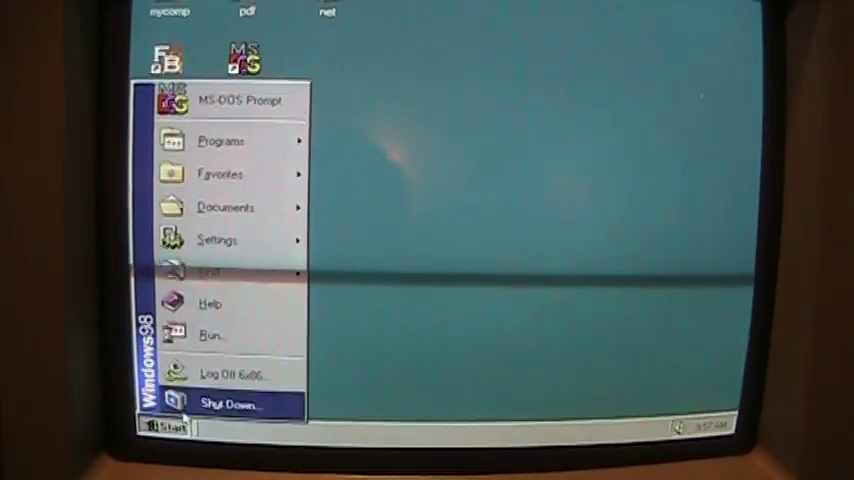
Shut down Windows 98 from the Start menu.
click(232, 402)
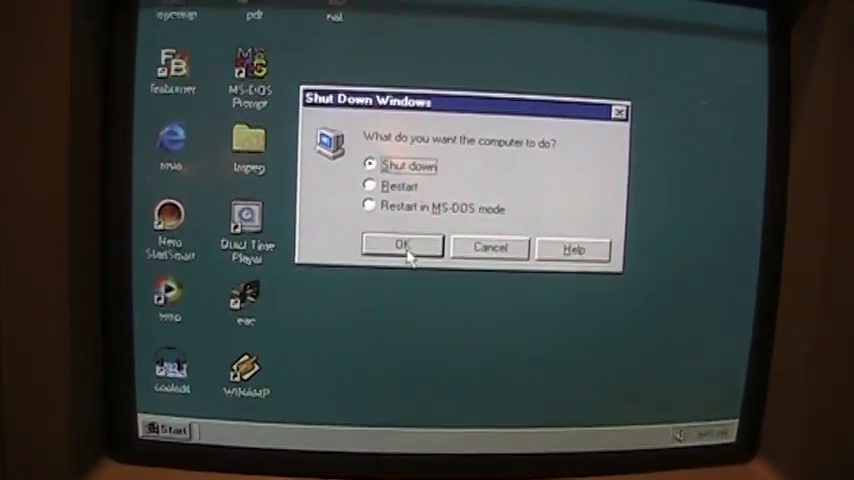
click(402, 246)
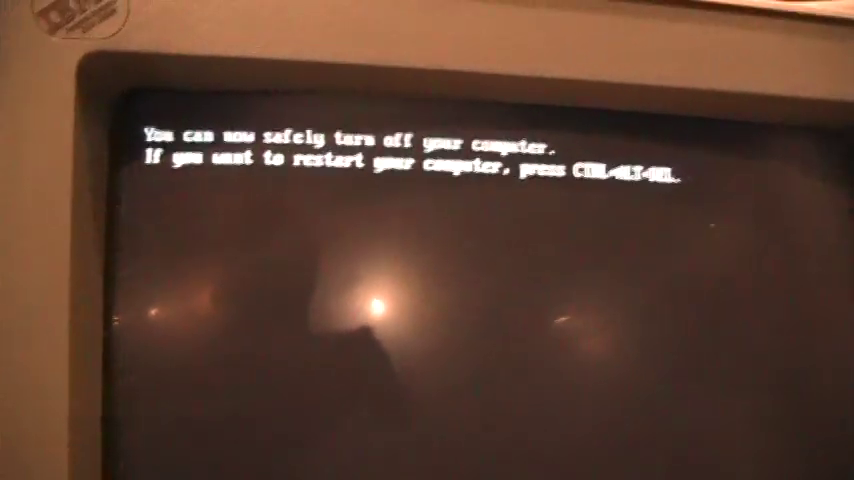